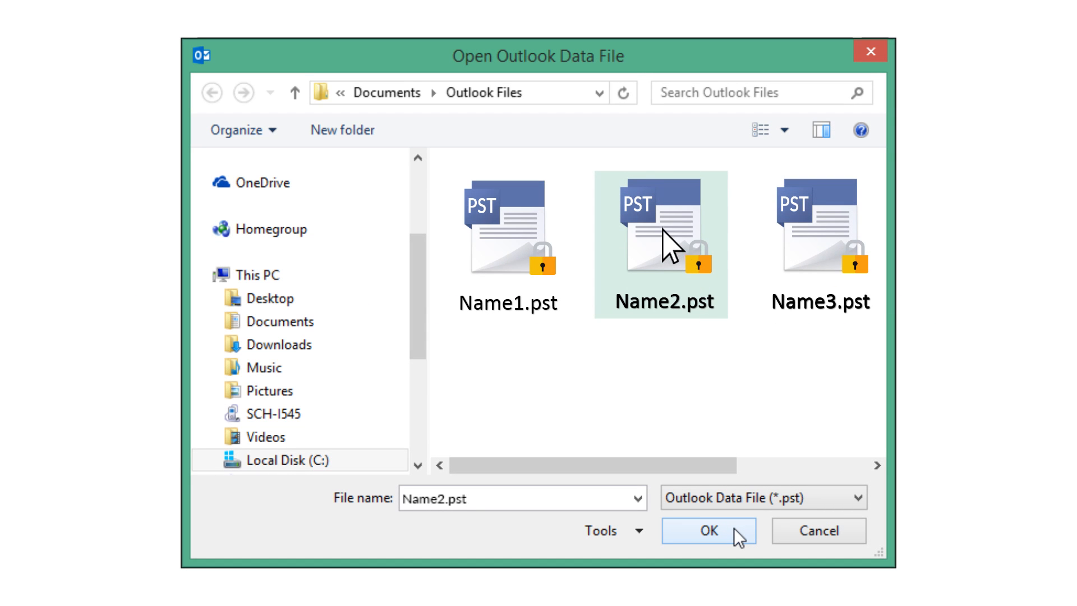
Step: Confirm opening Name2.pst, which raises the Password Protected warning
{"action": "left_click", "coordinate": [710, 530]}
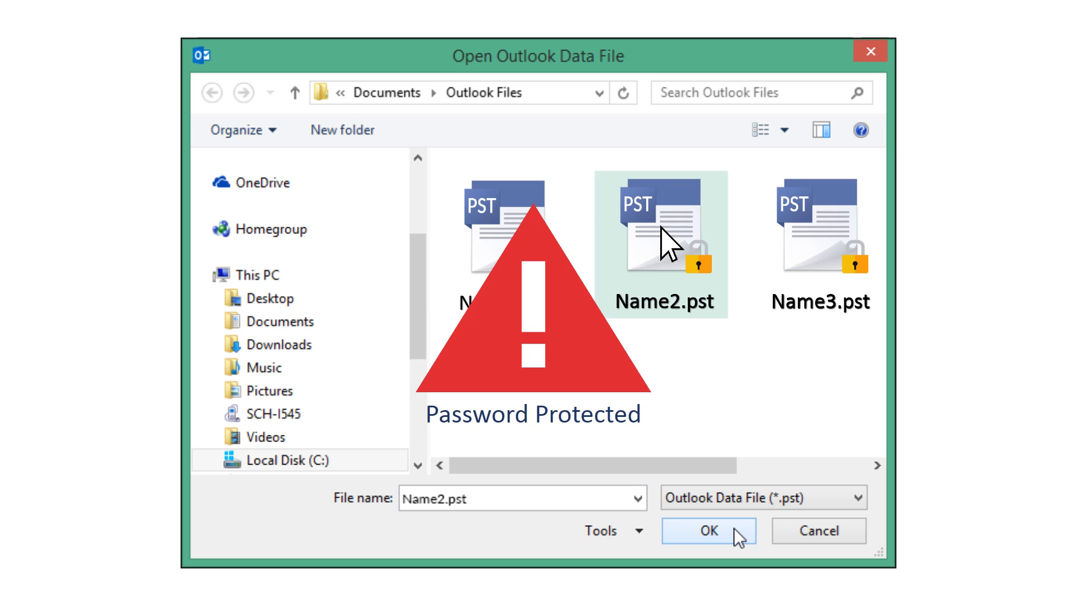